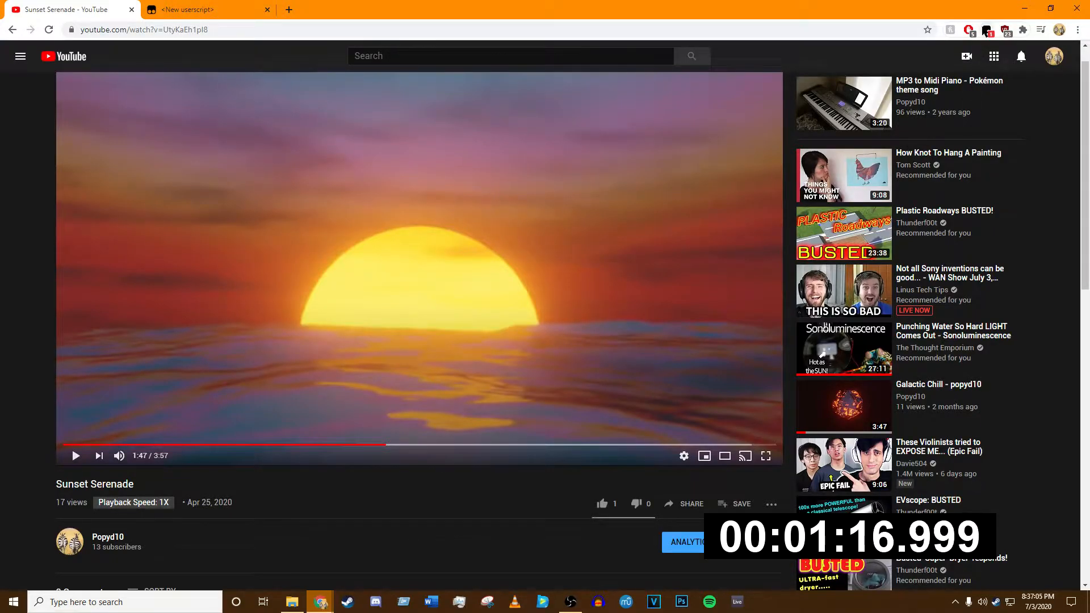
# Show the Tampermonkey menu listing the installed YouTube speed-modifier scripts.
pyautogui.click(969, 29)
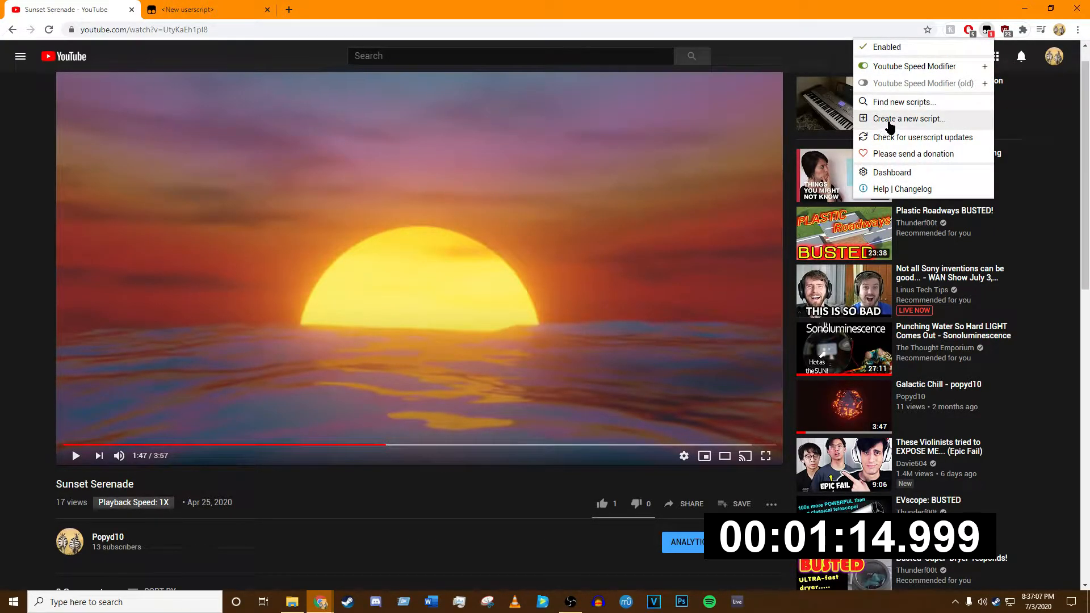
pyautogui.moveTo(912, 121)
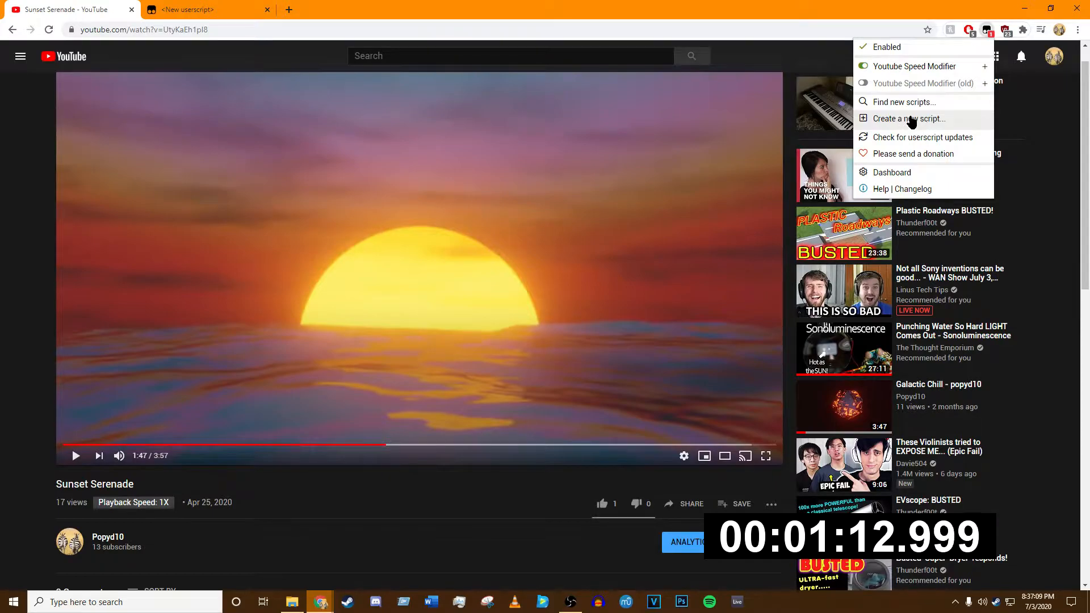
# Create a new userscript holding the YouTube speed-display code and save it.
pyautogui.click(909, 118)
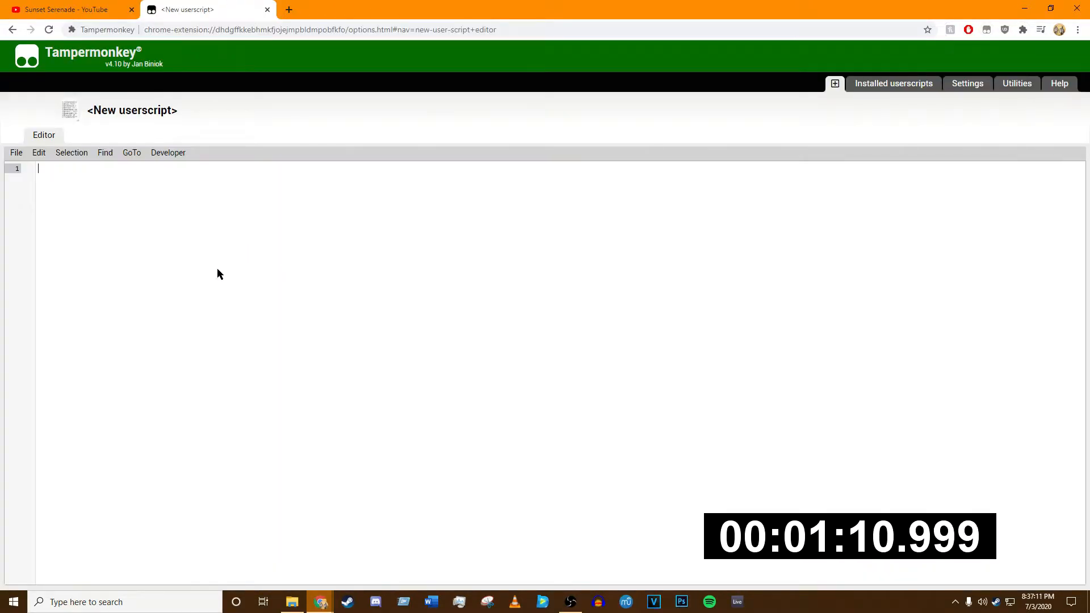
pyautogui.moveTo(244, 278)
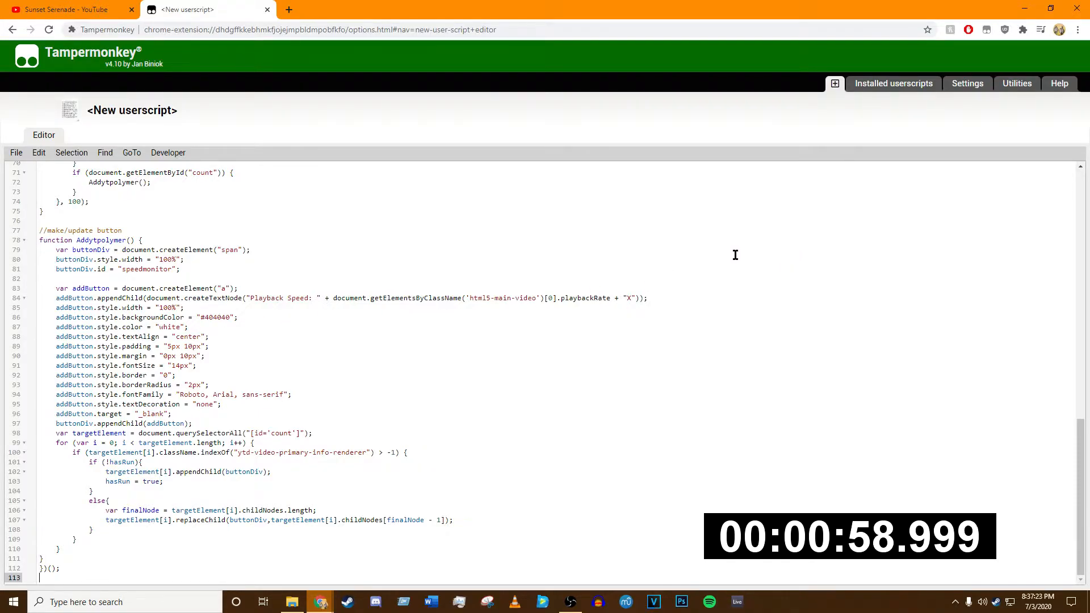
pyautogui.click(15, 152)
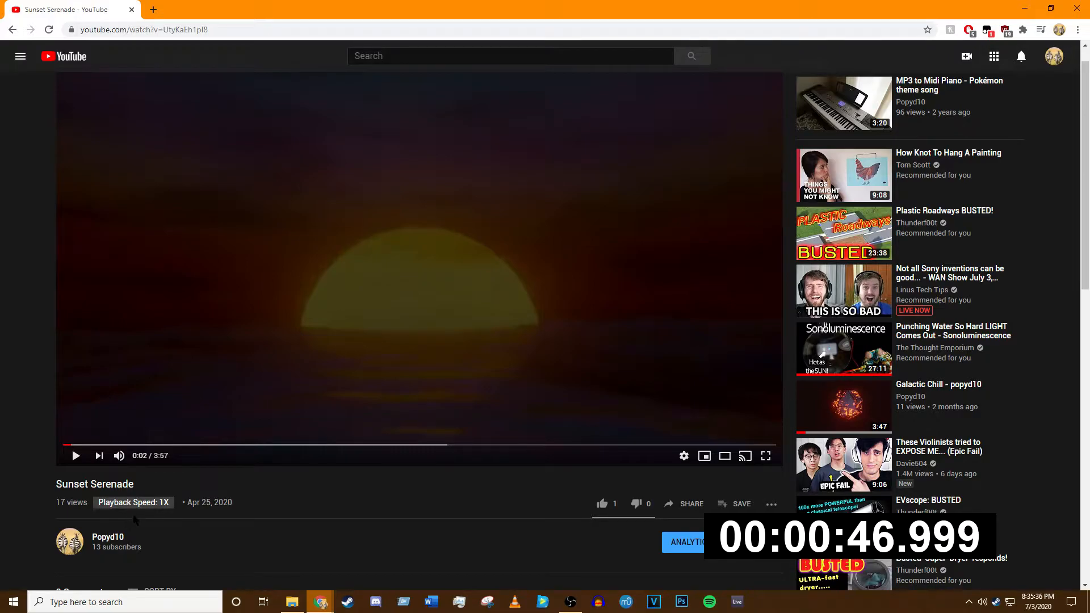
# Raise the playback speed to 2X with Ctrl+Alt+Up, then lower it to 0.07X.
pyautogui.press('ctrl')
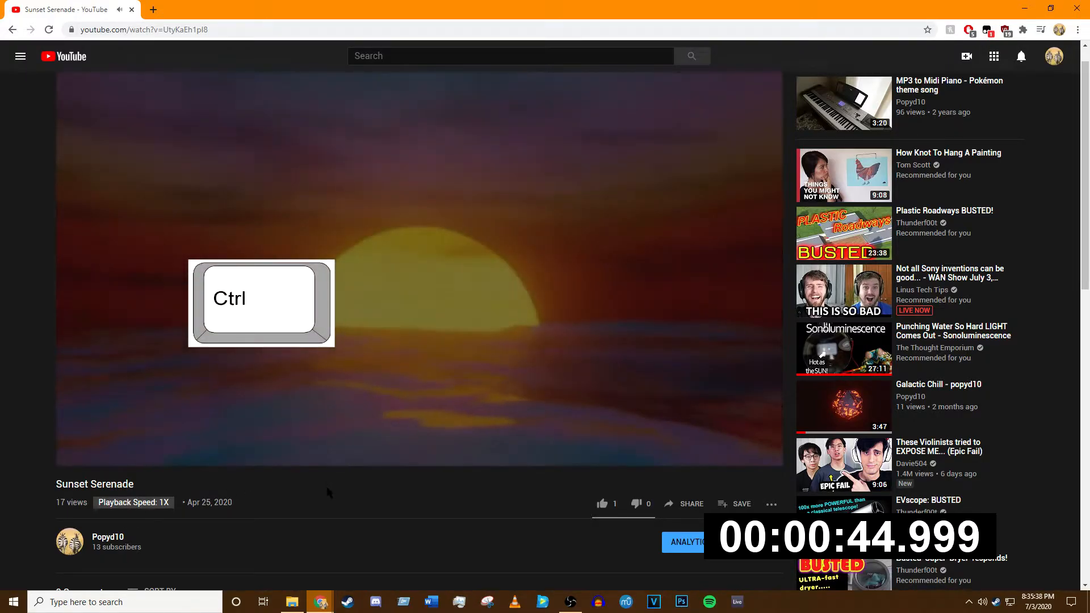
pyautogui.press('alt')
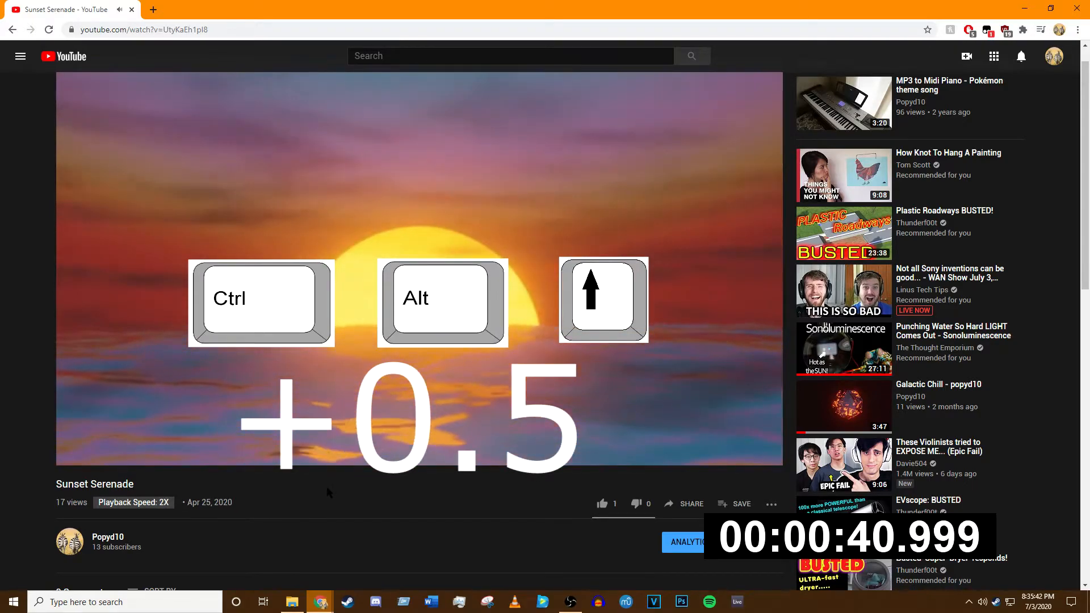
pyautogui.press('ctrl+alt+down')
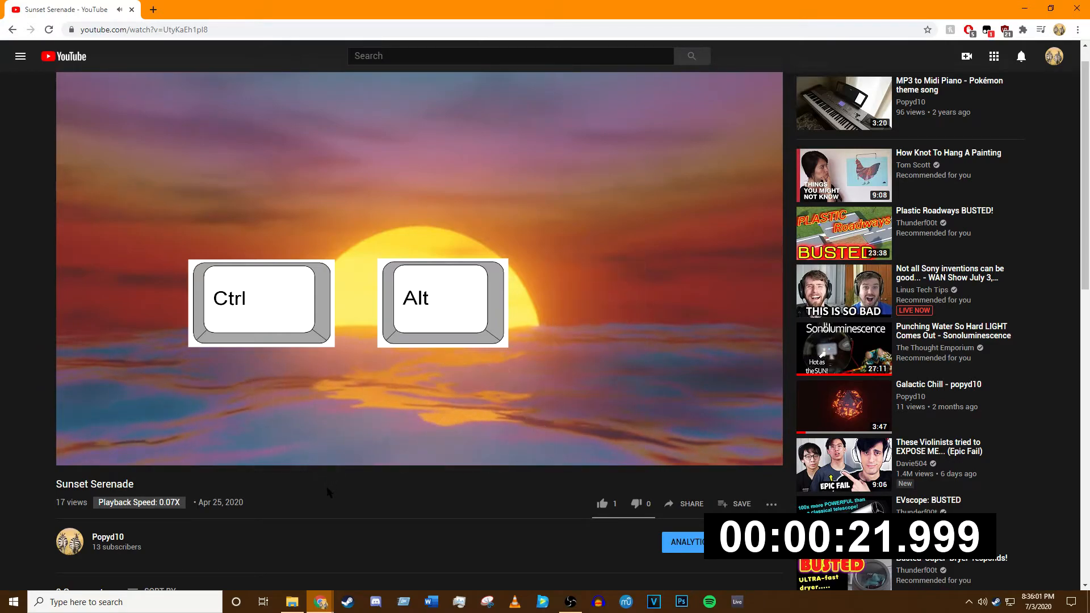
pyautogui.press('a')
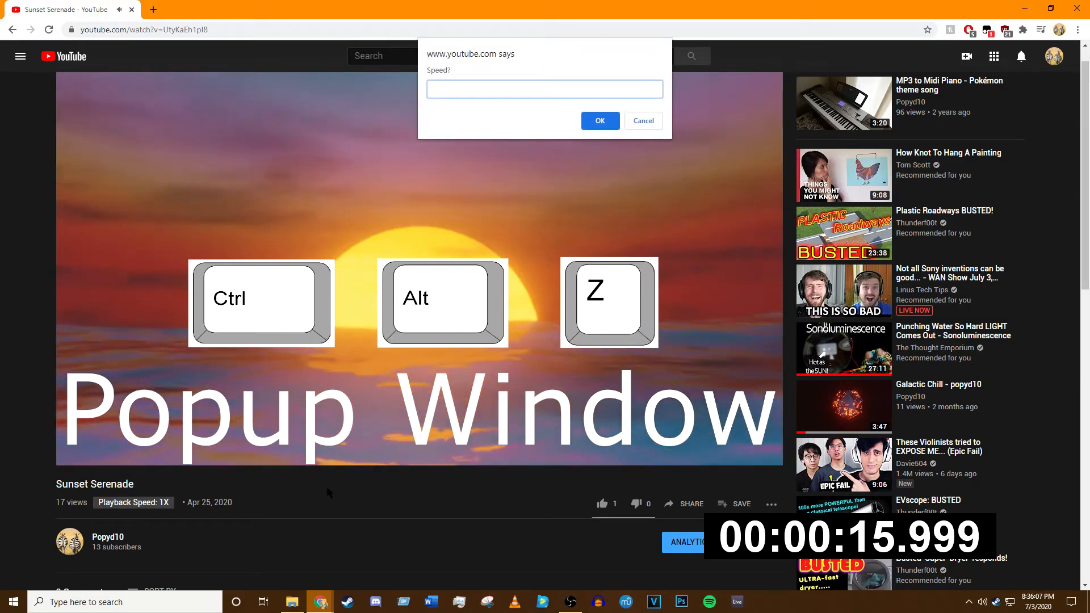
# Enter 5 in the Speed prompt so the Playback Speed label reads 5X.
pyautogui.write('5')
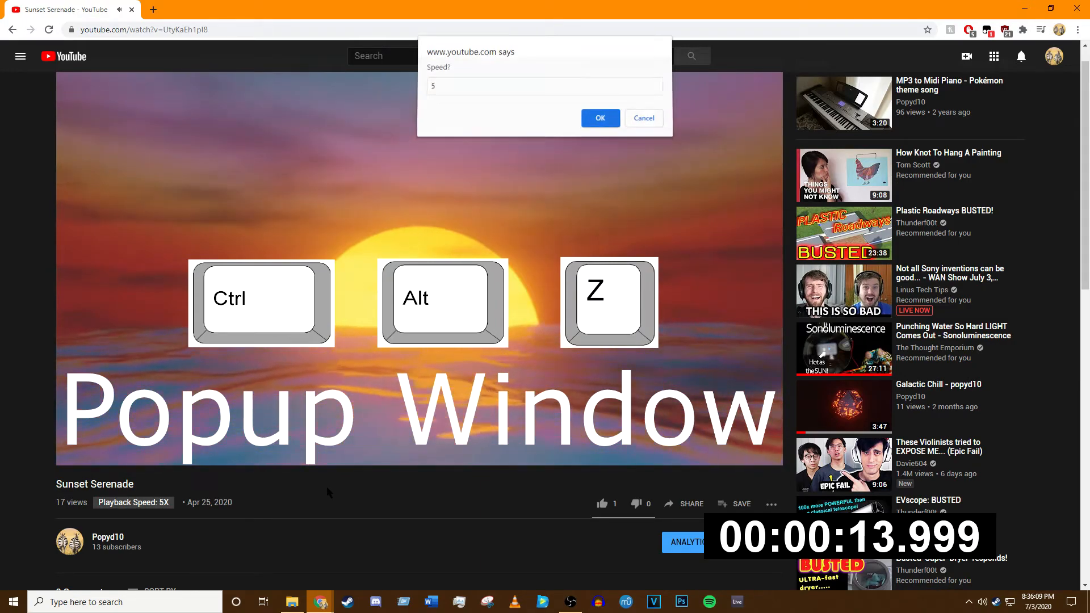
pyautogui.click(599, 118)
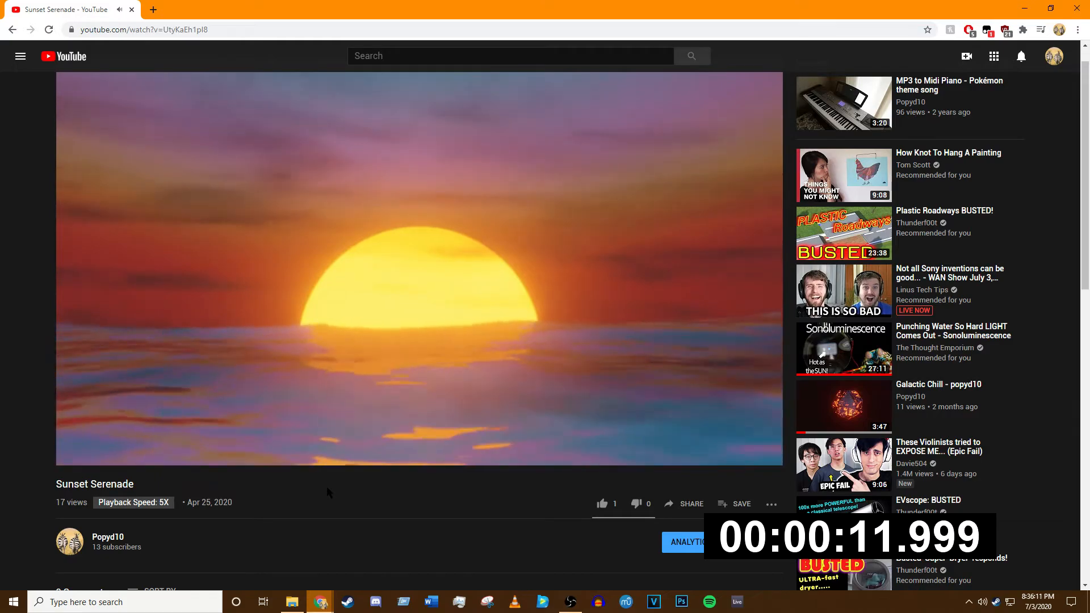